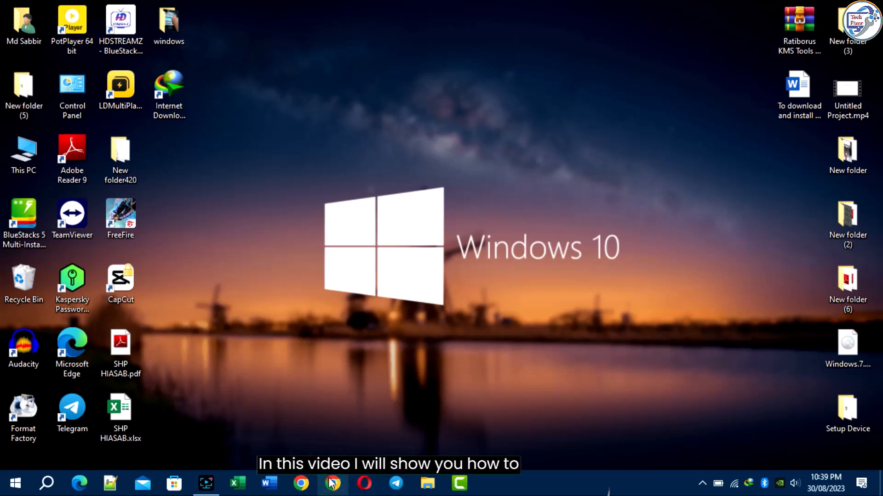
# Step: Search Google for 'hp laserjet 500 color m551 printer' in a new Chrome window
pyautogui.click(307, 482)
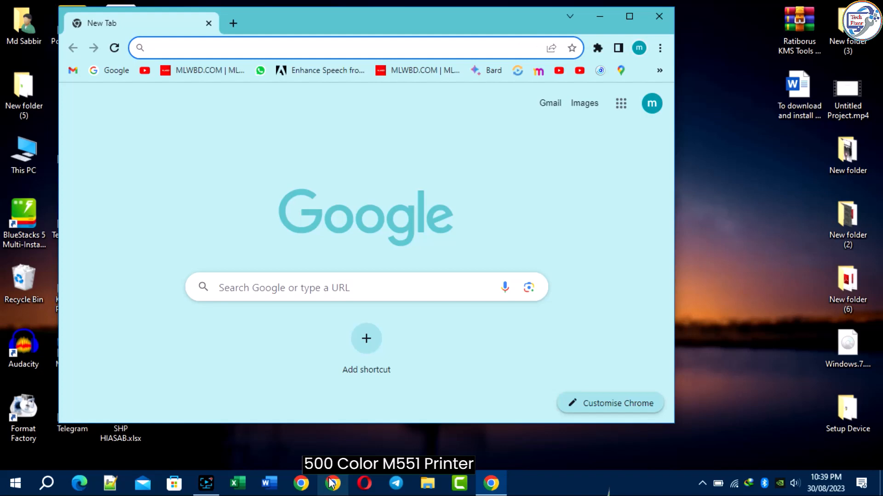
pyautogui.write('hp laserje')
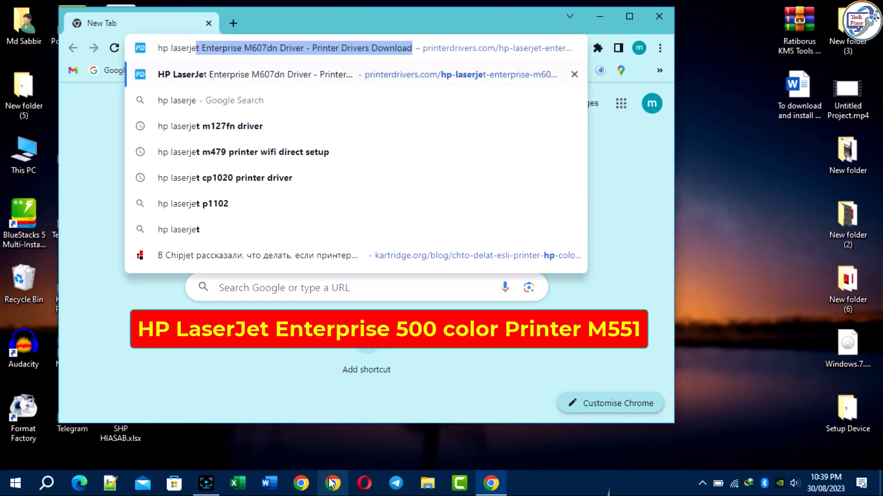
pyautogui.write('hp laserjet 500 color m551')
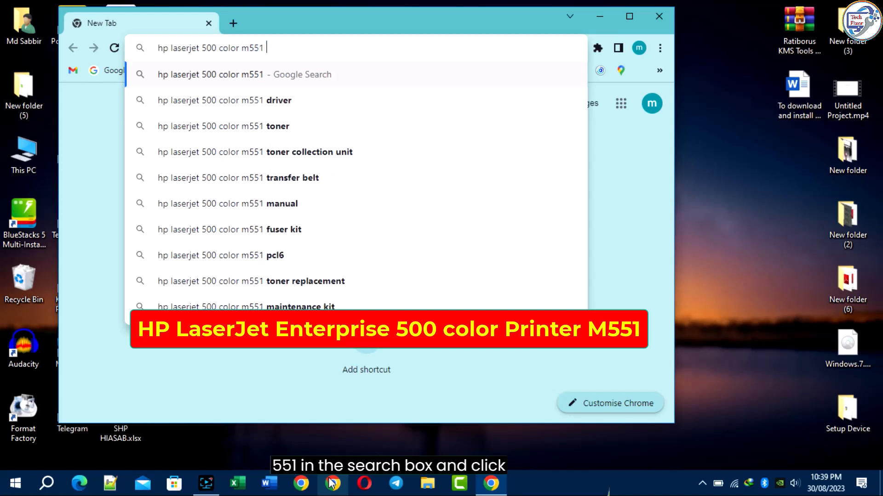
pyautogui.write('printer')
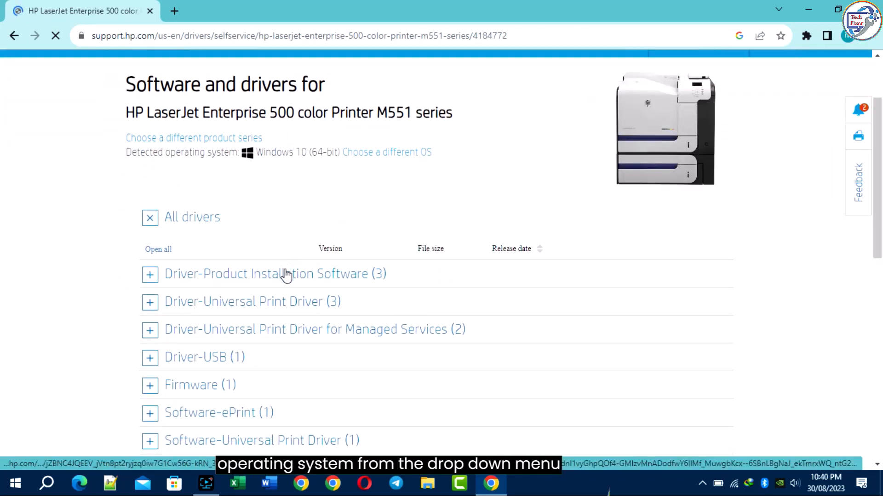
# Step: Request the M551 Full Software Solution download from the Driver-Product Installation Software group
pyautogui.click(150, 274)
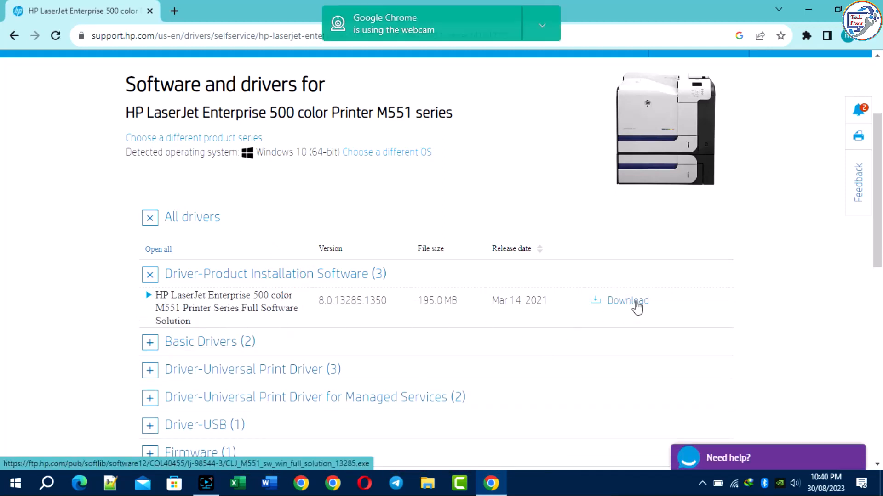
pyautogui.click(627, 300)
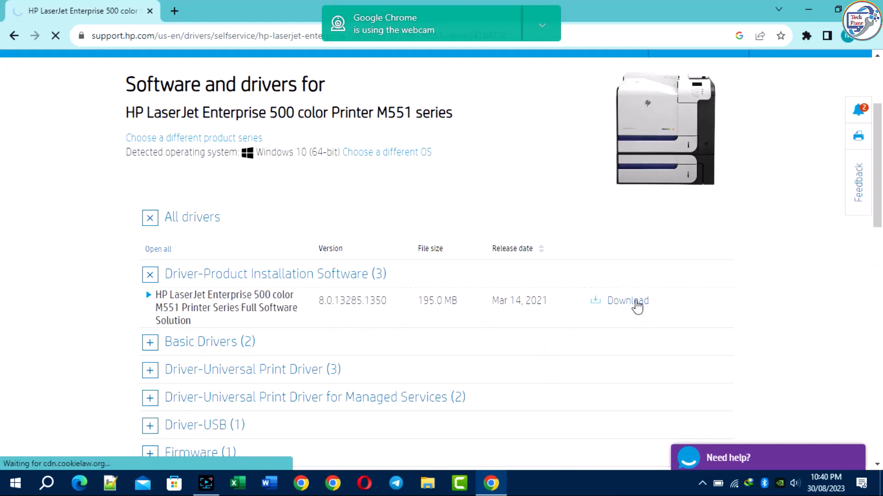
pyautogui.click(627, 301)
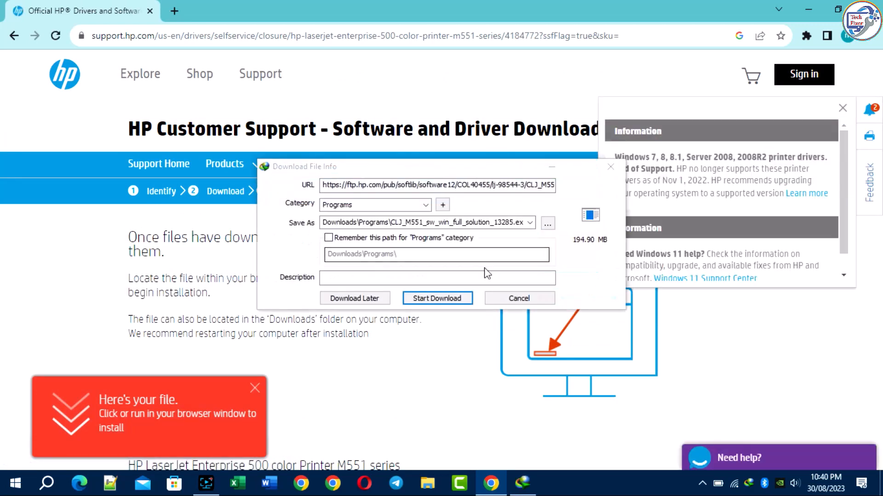
# Step: Download CLJ_M551_sw_win_full_solution_13285.exe (194.90 MB) and run it
pyautogui.click(438, 298)
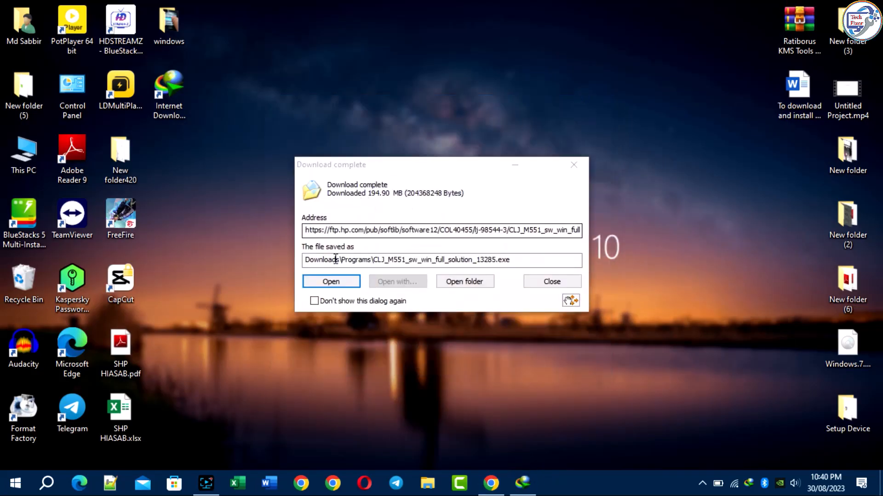
pyautogui.click(331, 281)
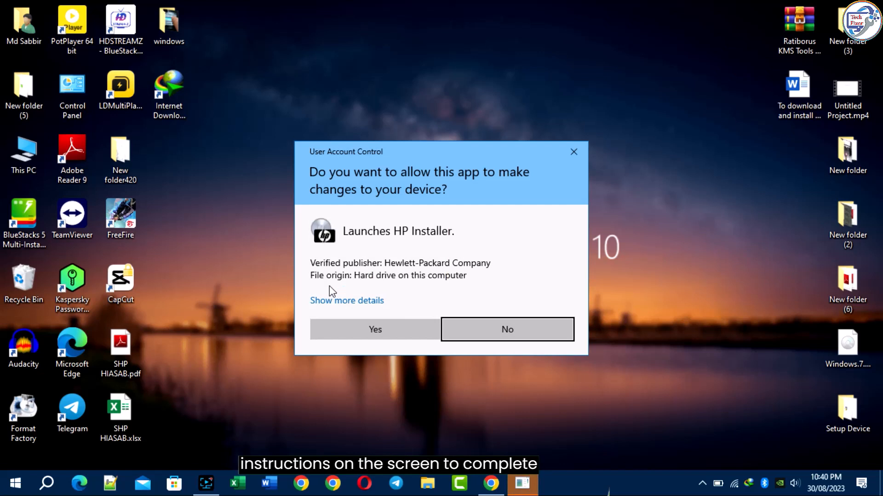
# Step: Allow HP Installer to make changes at the User Account Control prompt
pyautogui.click(375, 329)
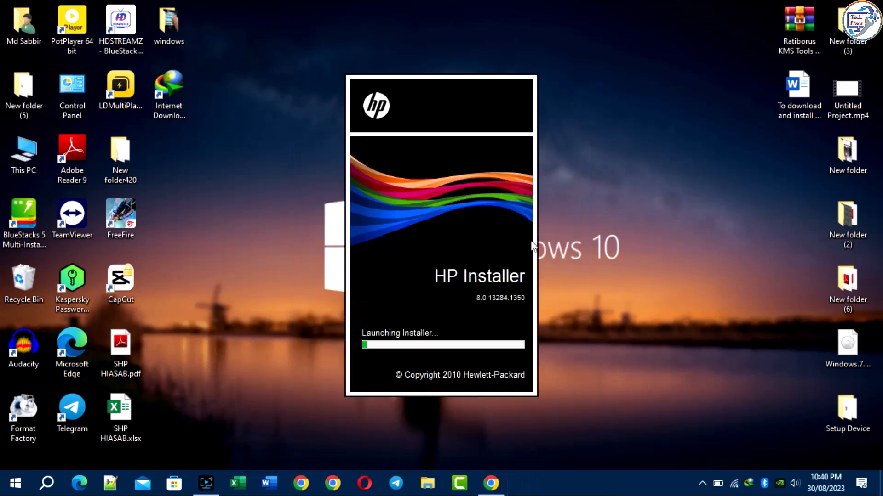
pyautogui.moveTo(608, 235)
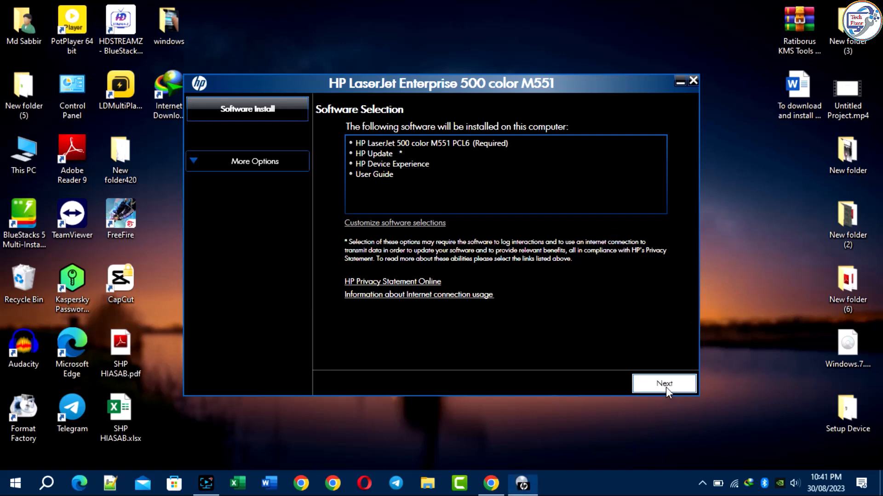
# Step: Accept the software selection and the installation agreements, moving to prepare-to-install
pyautogui.click(664, 384)
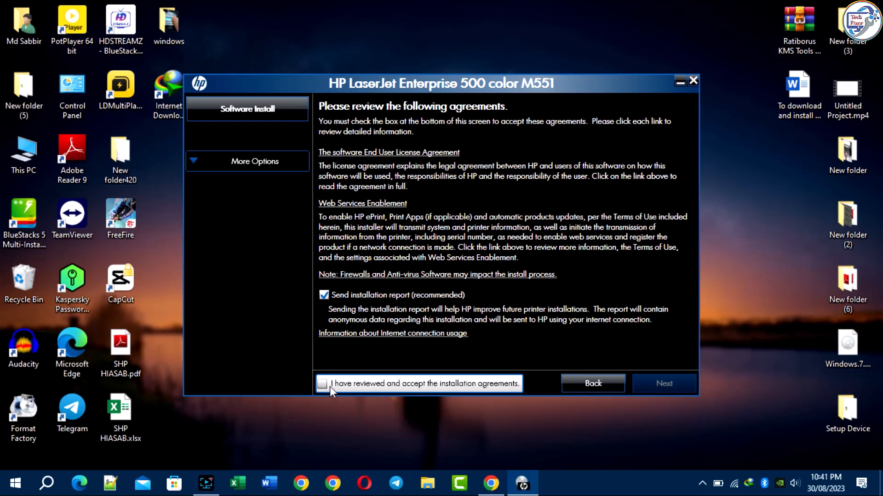
pyautogui.click(322, 385)
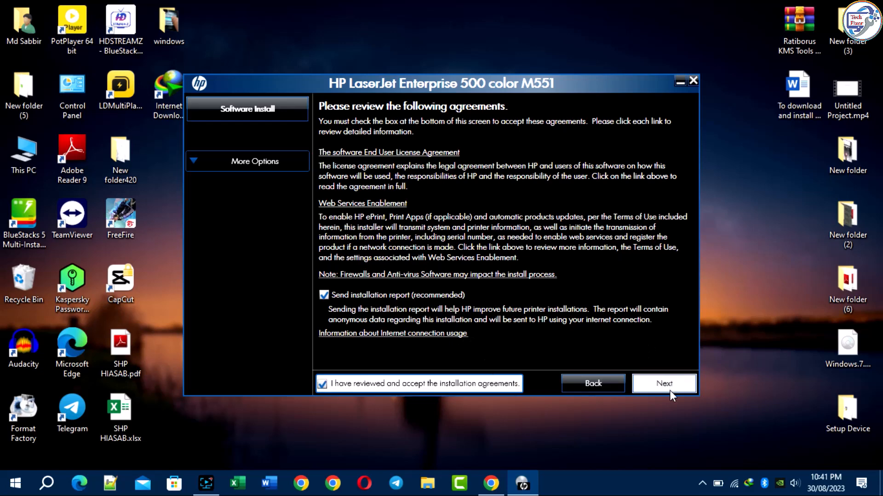
pyautogui.click(664, 383)
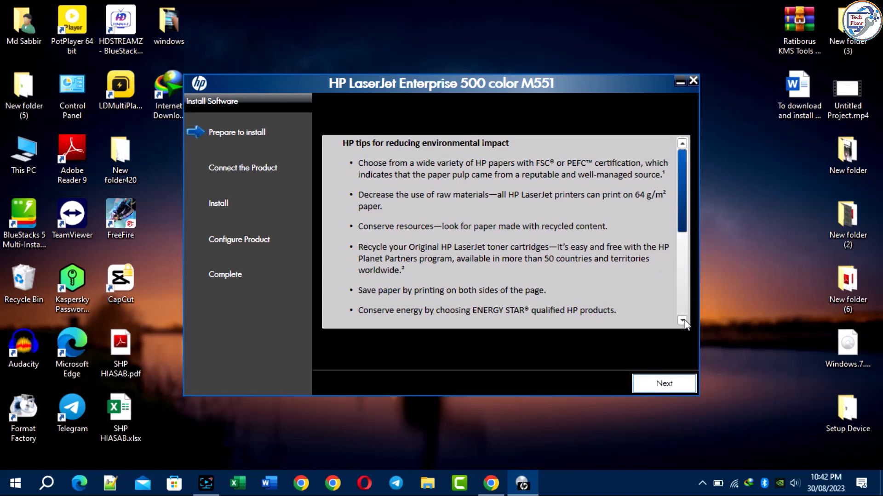
pyautogui.moveTo(704, 204)
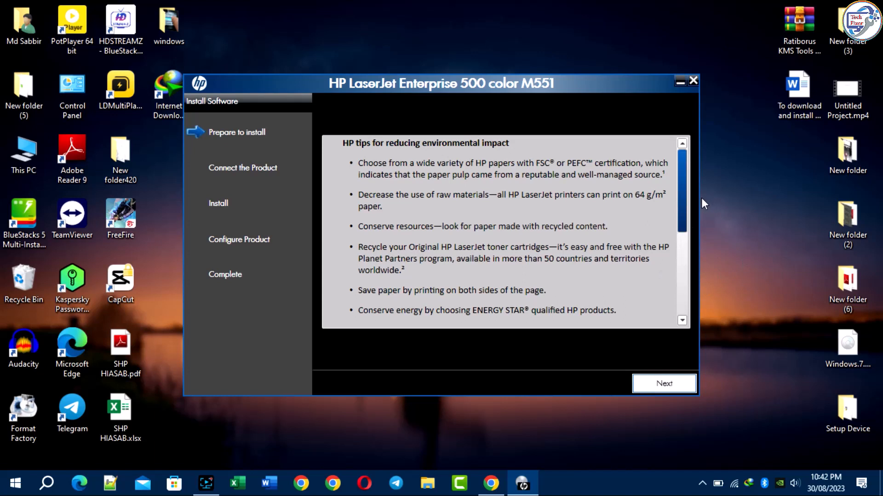
# Step: Choose 'Directly connect to this computer using a USB cable' as the connection type and confirm
pyautogui.click(664, 383)
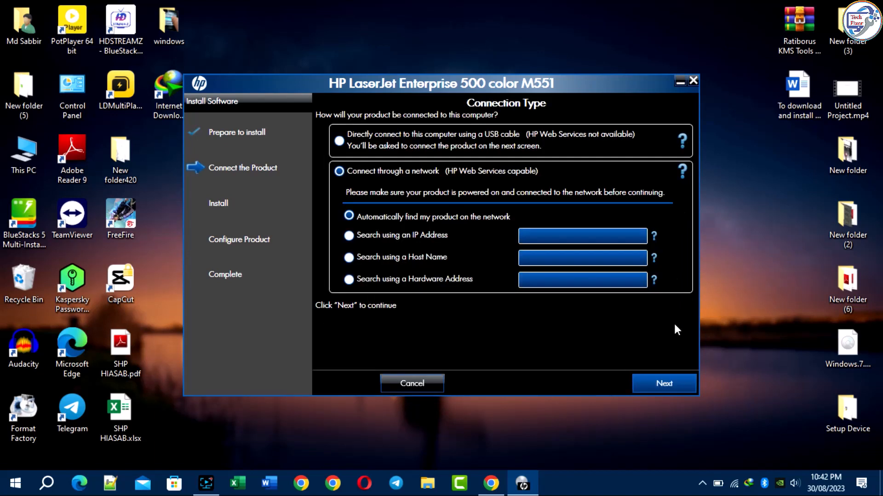
pyautogui.moveTo(605, 167)
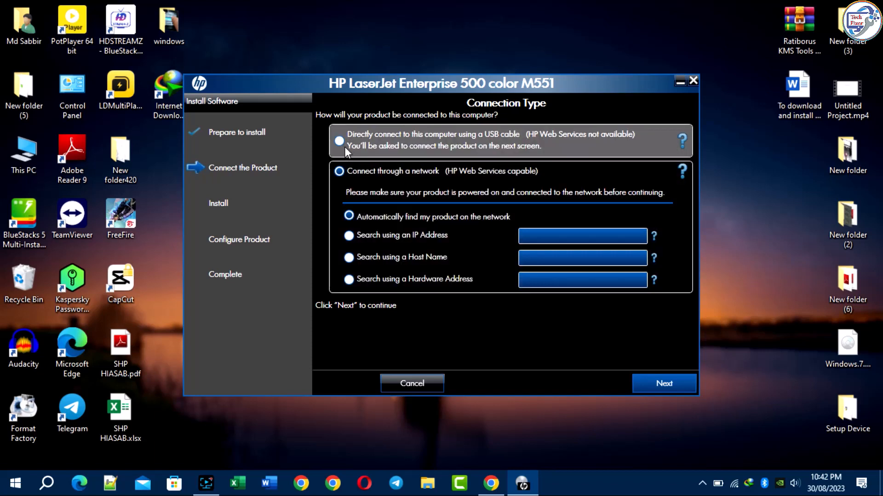
pyautogui.click(338, 140)
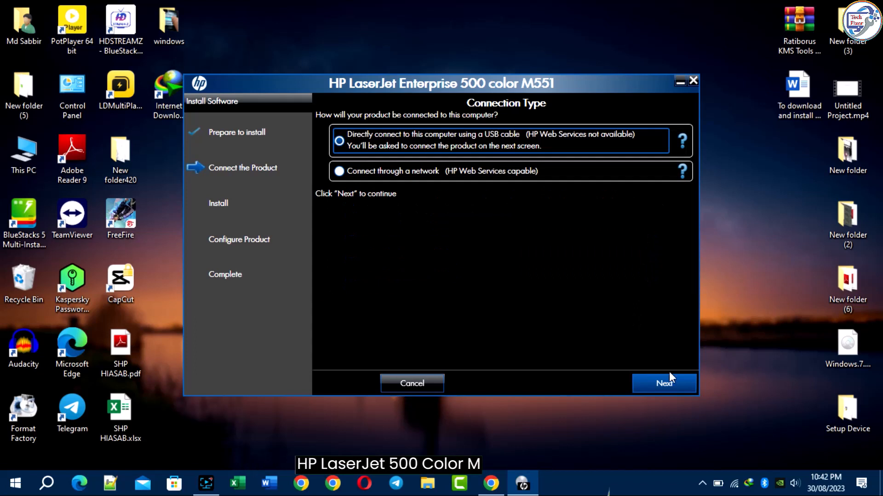
pyautogui.click(664, 383)
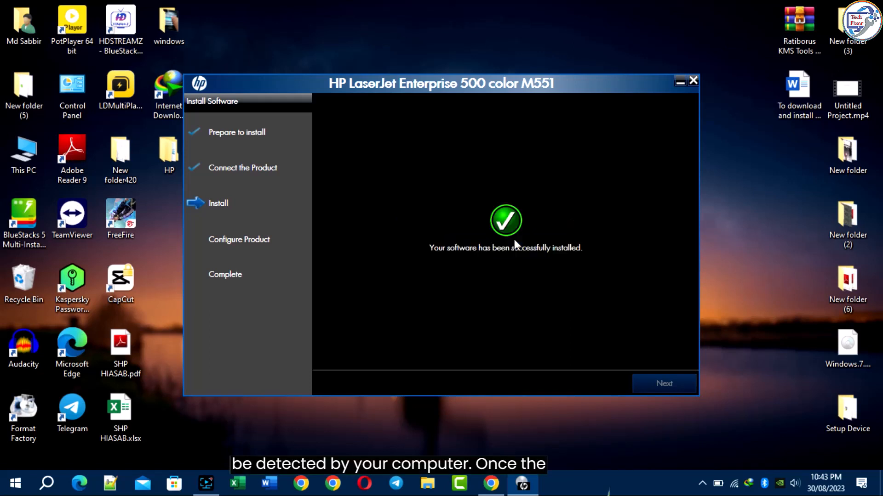
# Step: Continue past the success screen keeping default-printer and test-page options enabled
pyautogui.click(663, 383)
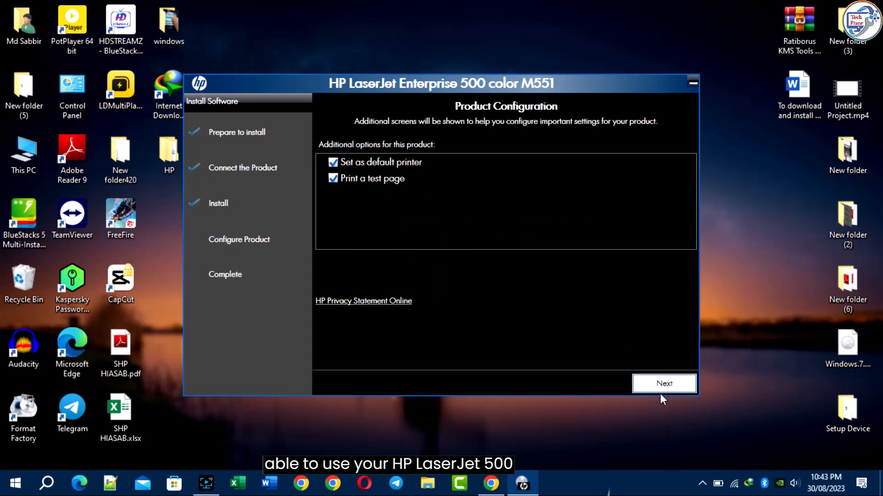
pyautogui.click(664, 383)
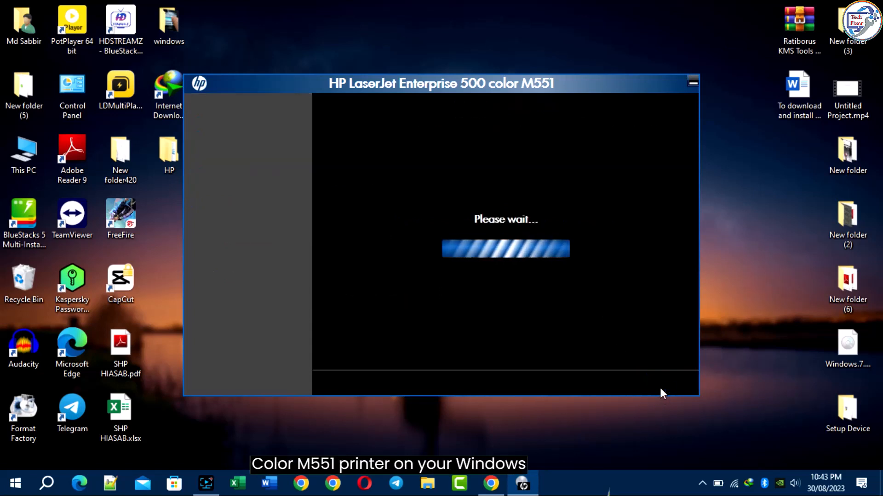